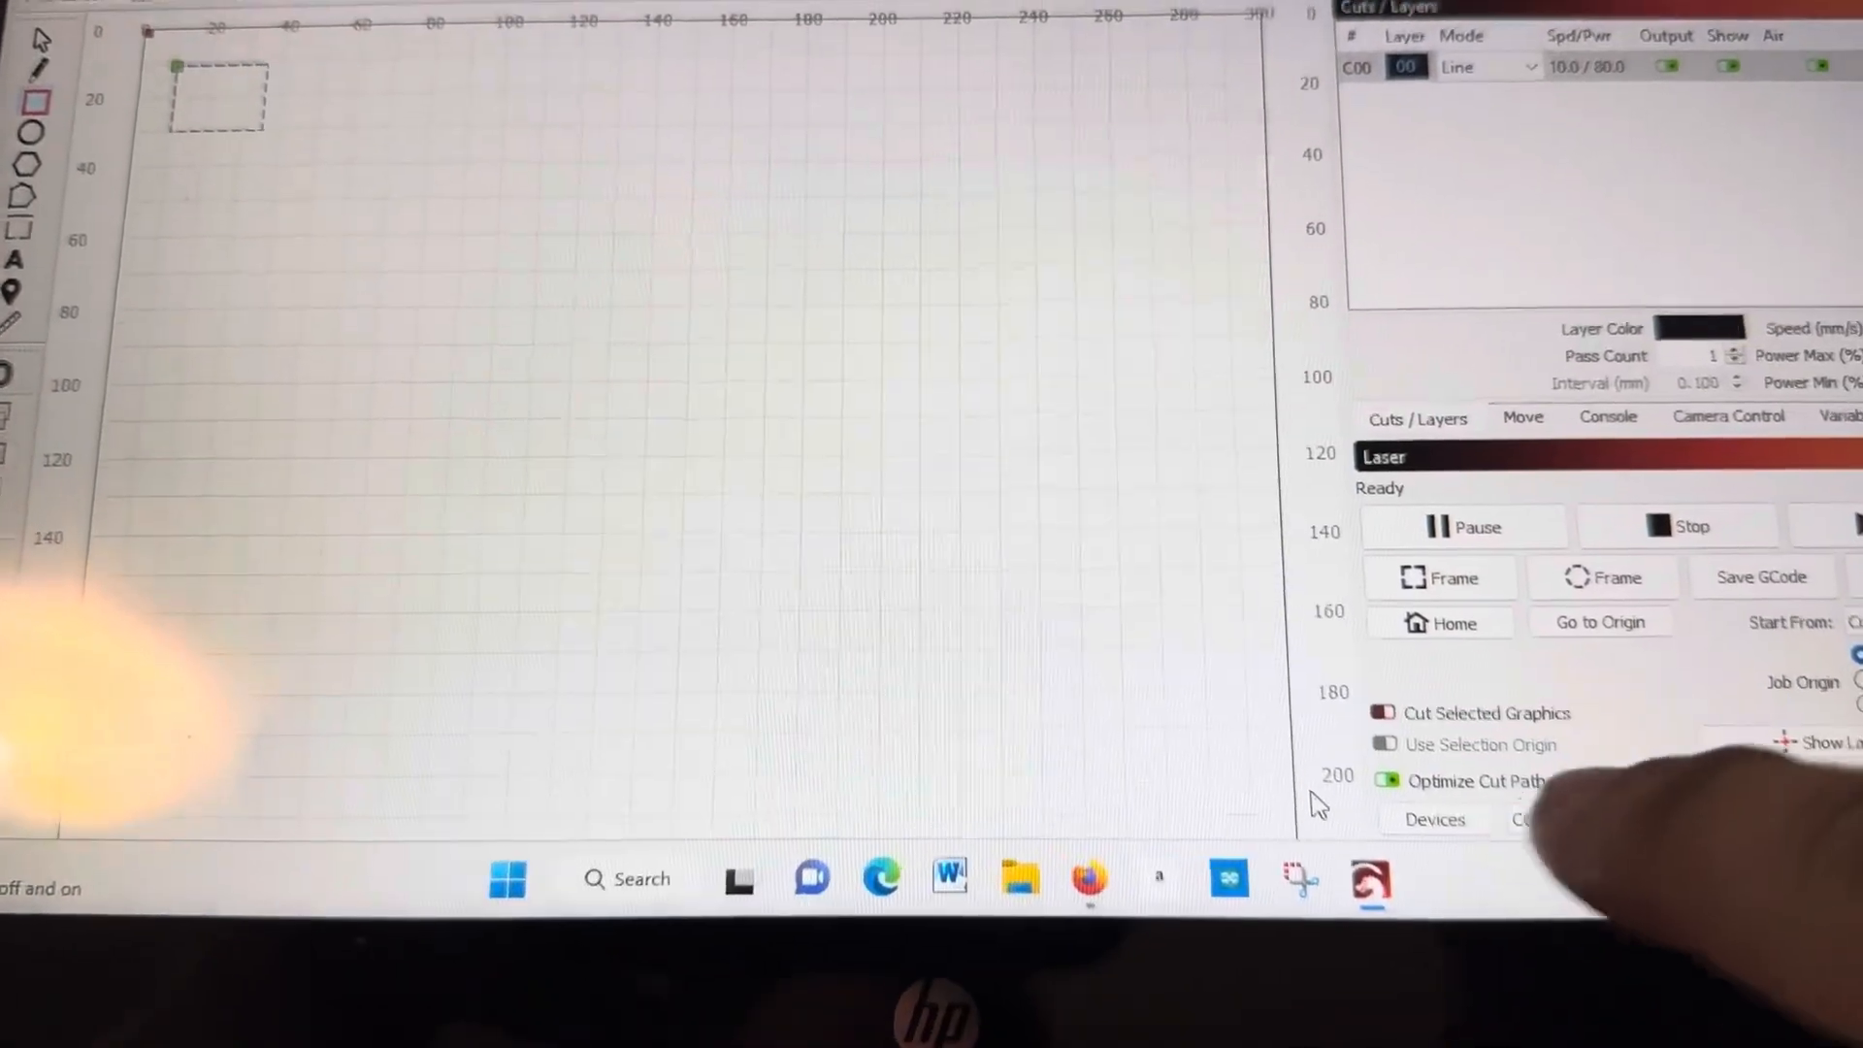
Show the configured laser devices, start Find My Laser, then cancel the discovery wizard
{"action": "left_click", "coordinate": [1434, 819]}
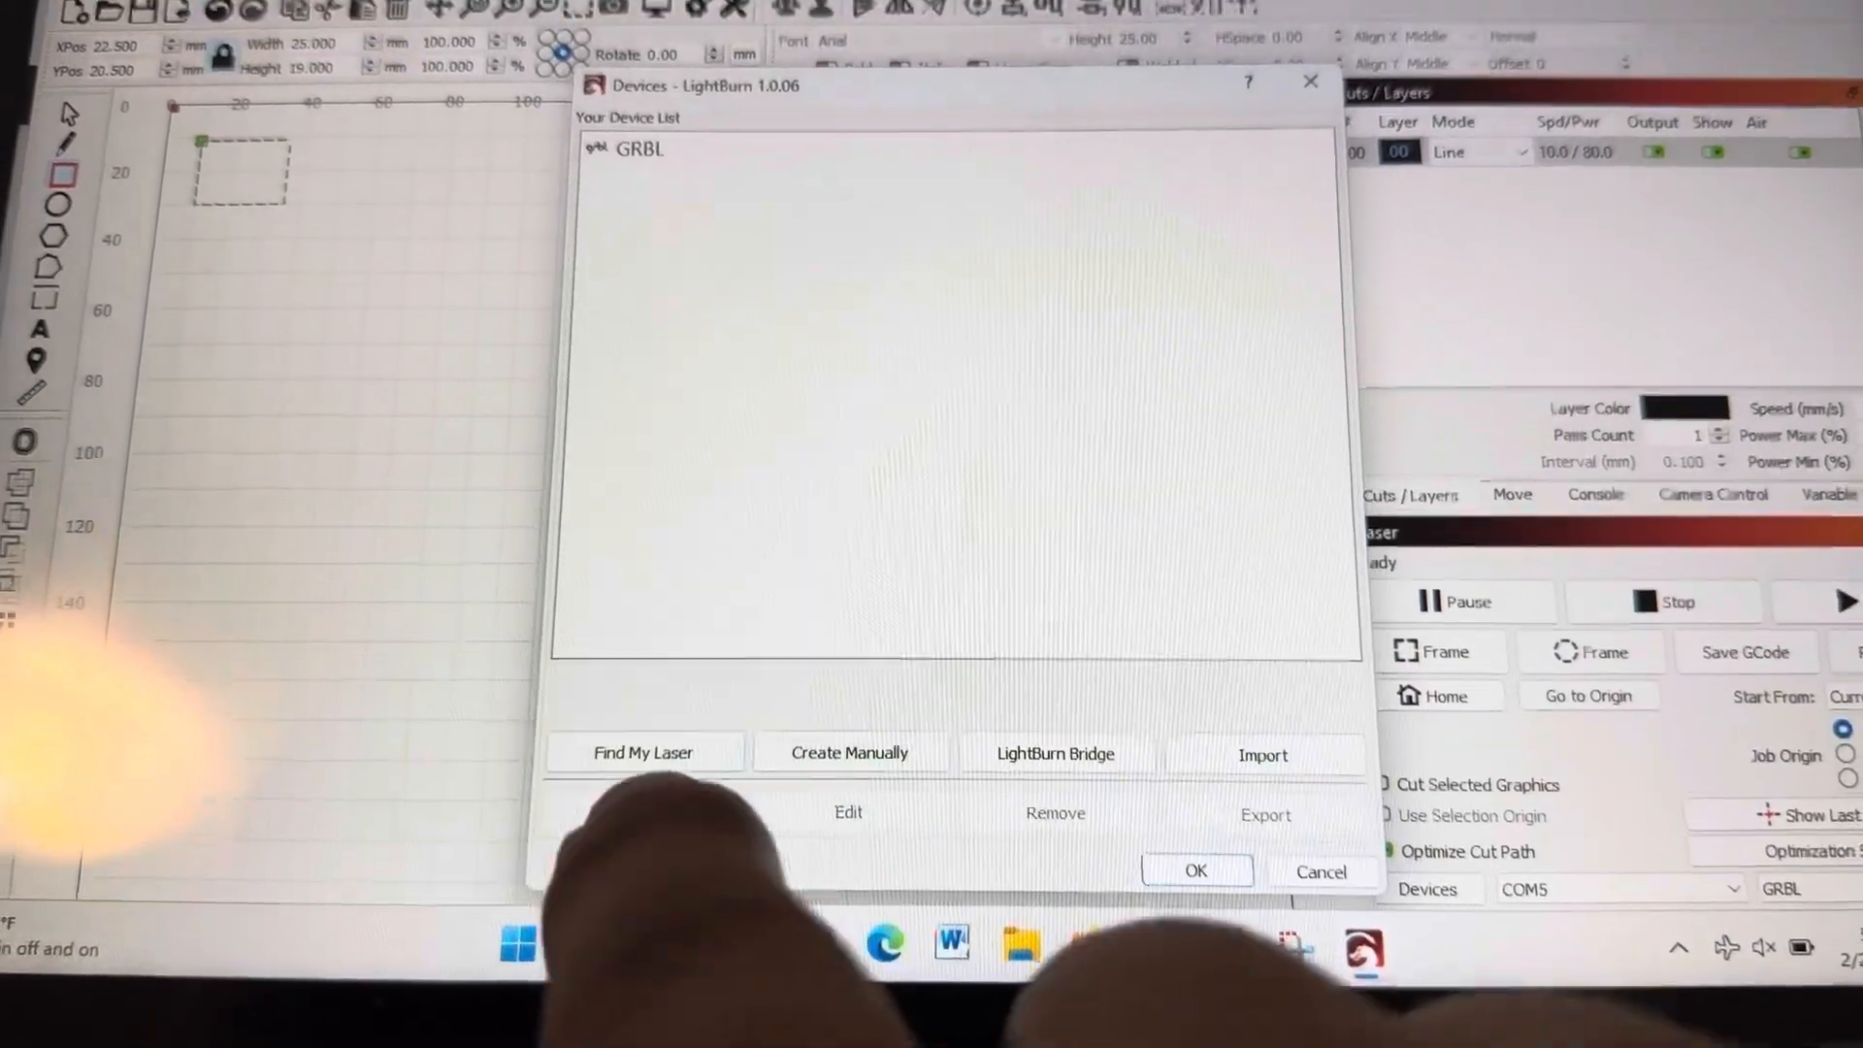
{"action": "left_click", "coordinate": [644, 753]}
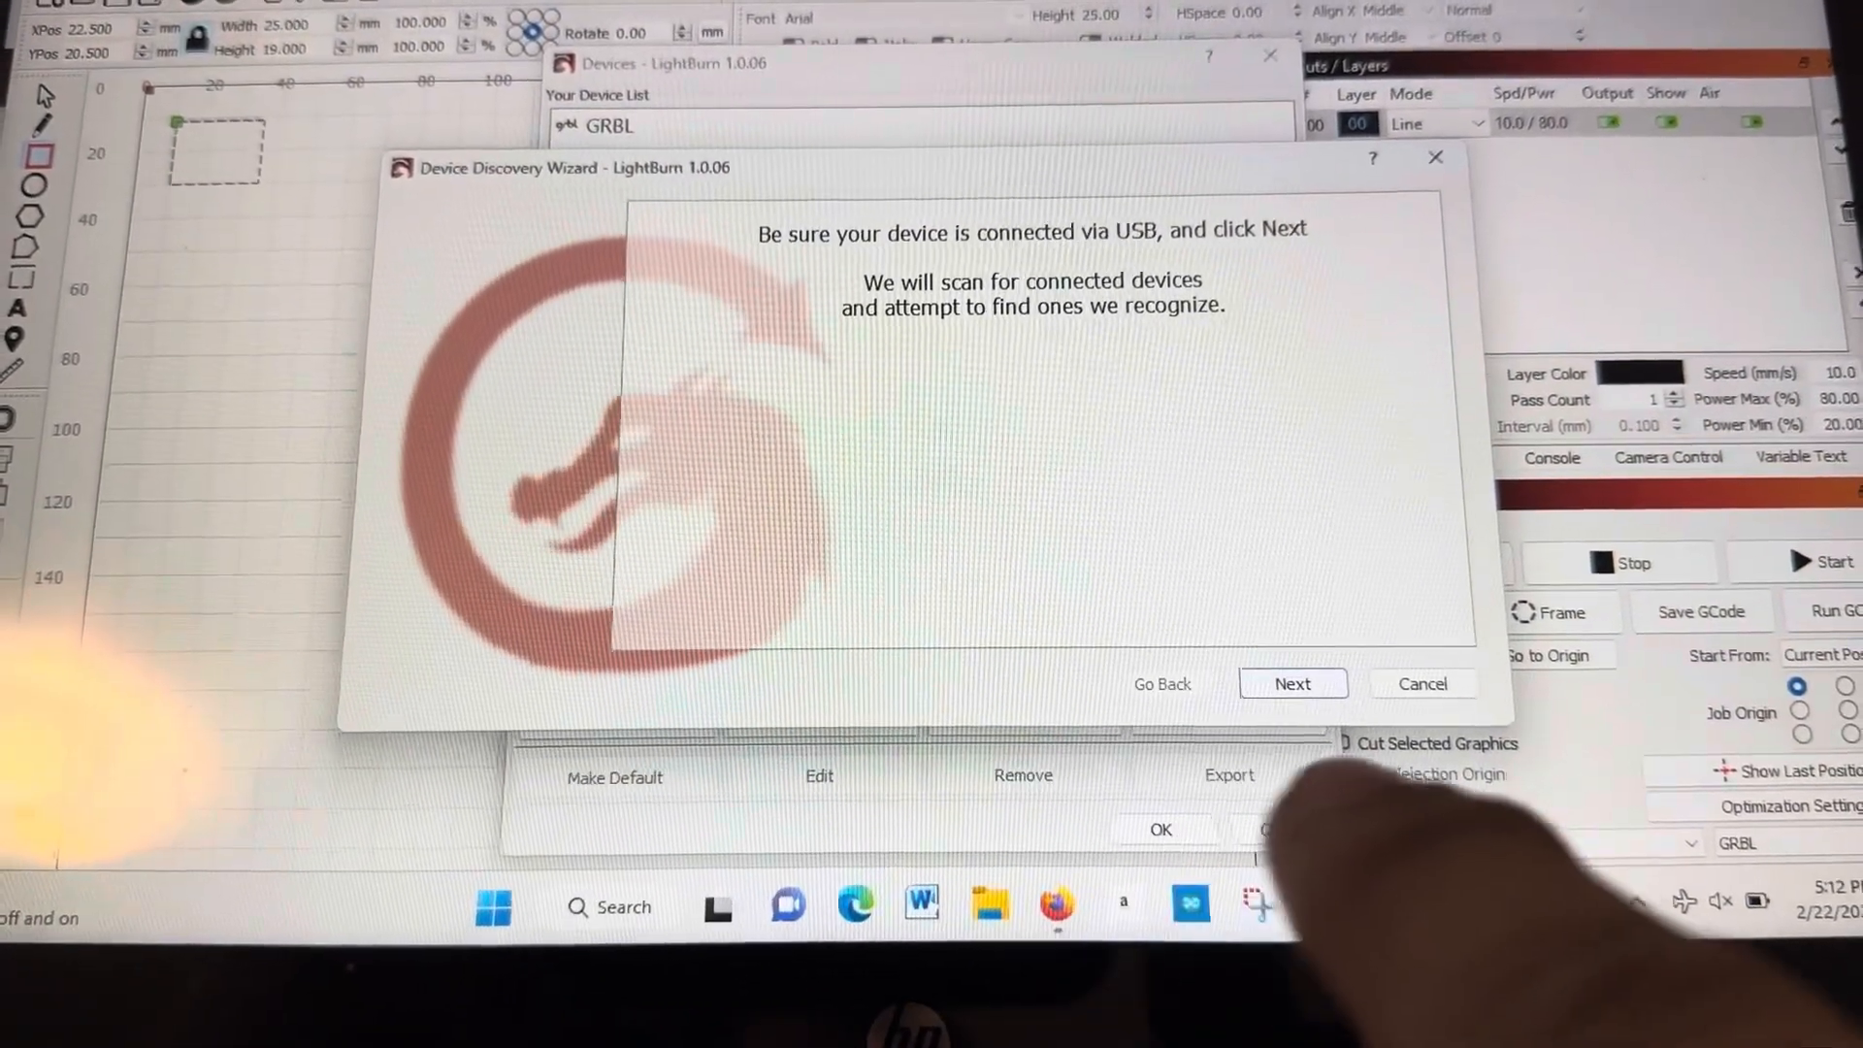
{"action": "left_click", "coordinate": [1292, 683]}
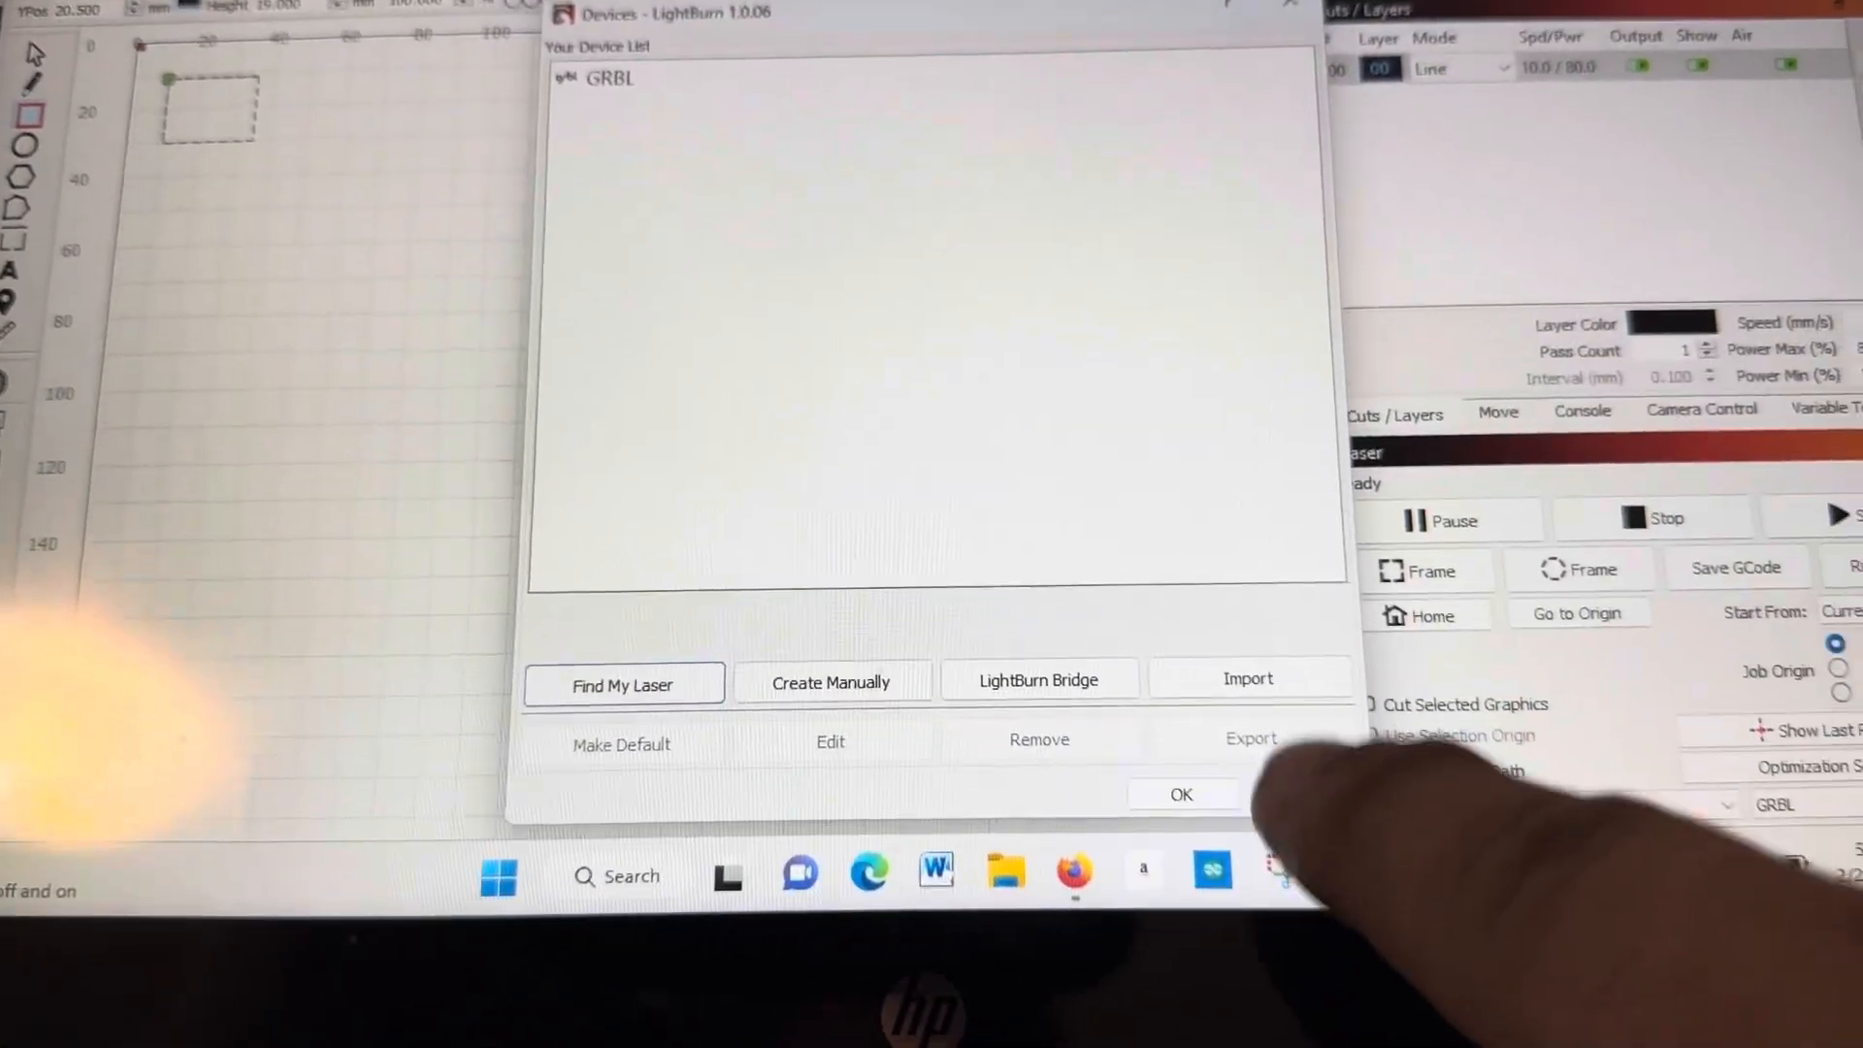
Confirm the Devices dialog to return to the workspace with the GRBL laser on COM5
{"action": "left_click", "coordinate": [1180, 793]}
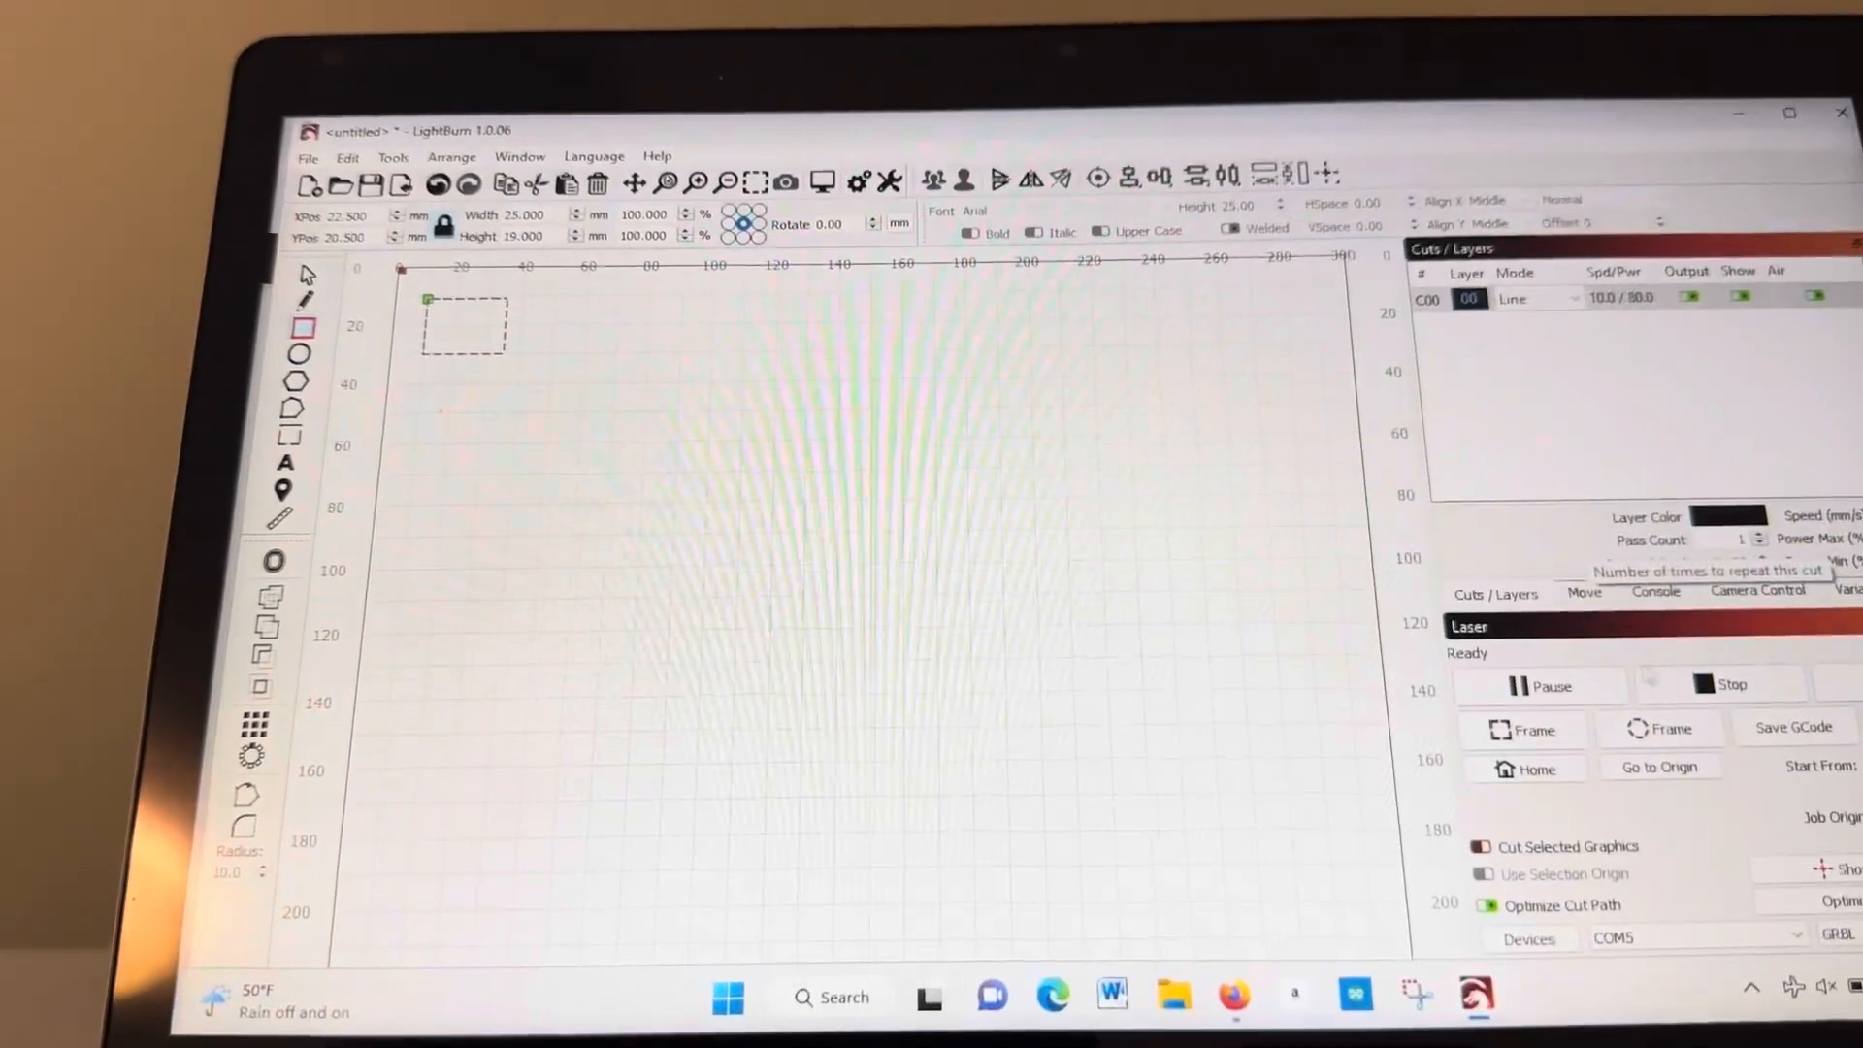
{"action": "left_click", "coordinate": [1841, 661]}
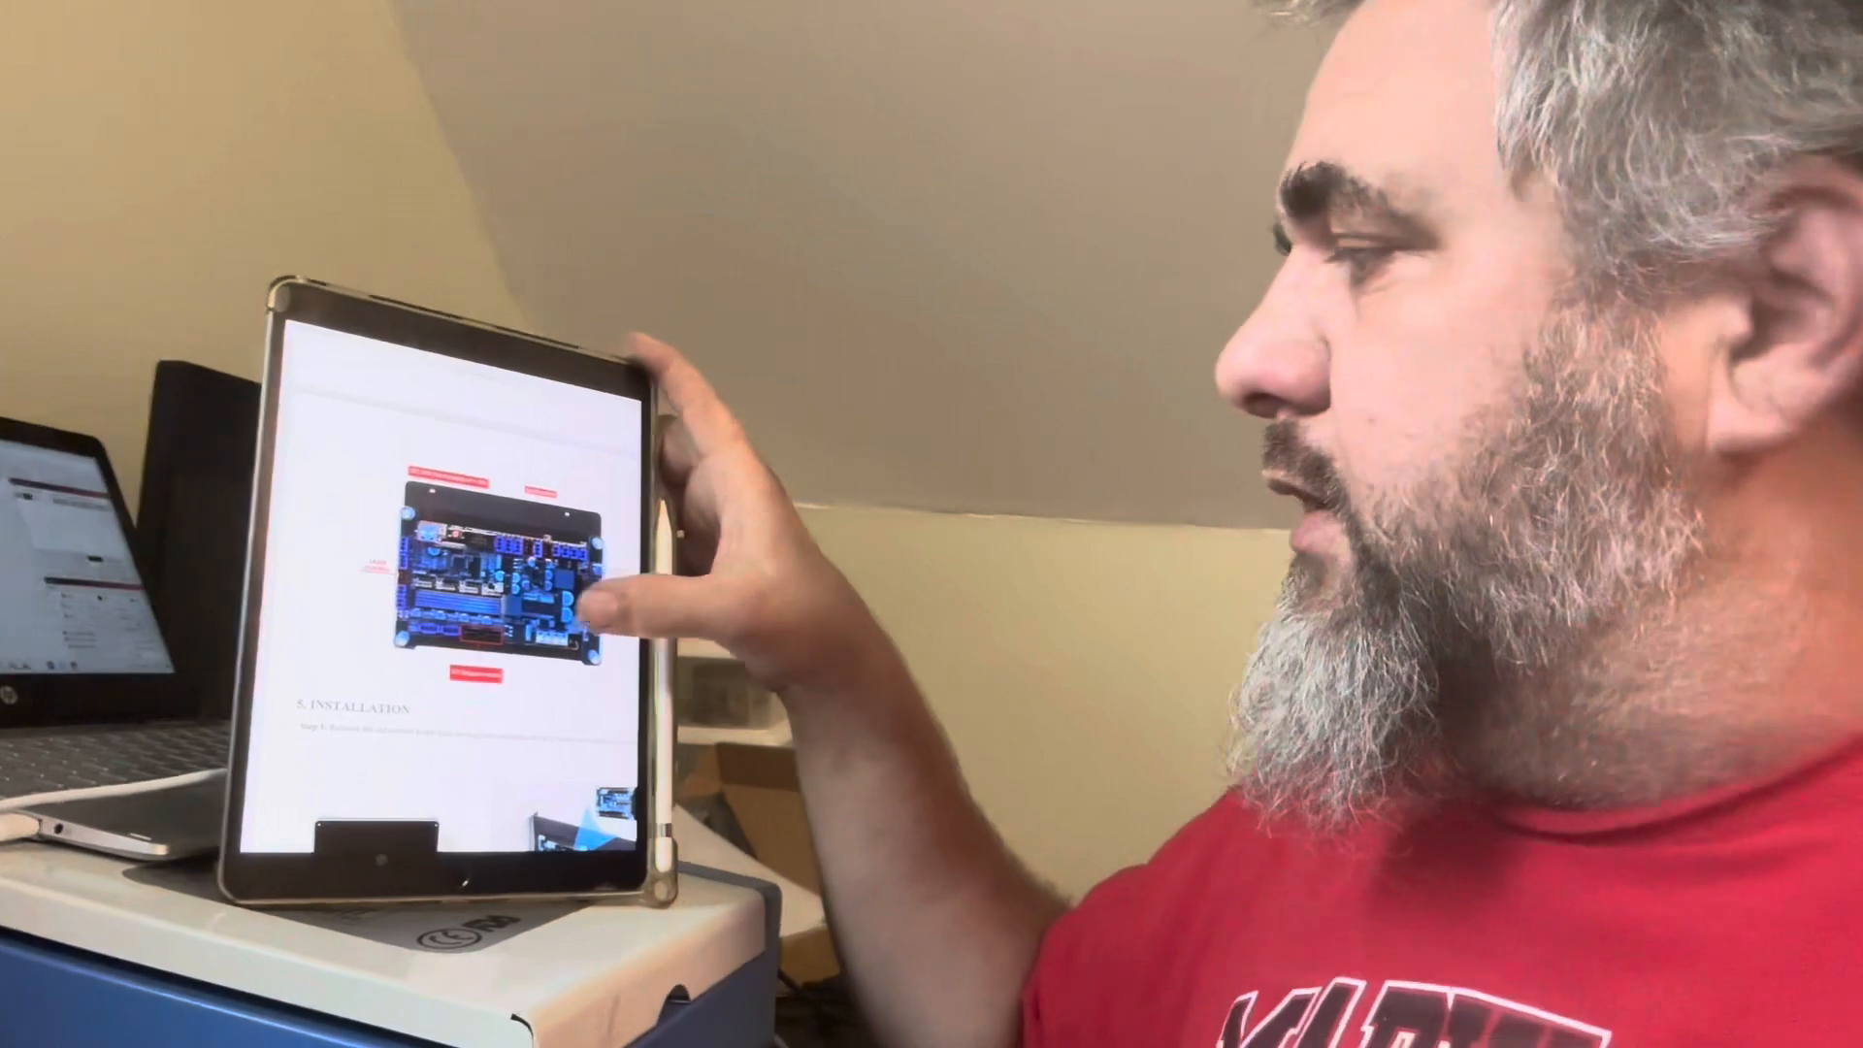
Scroll the controller board documentation down to the 5. Installation section
{"action": "scroll", "scroll_direction": "down", "scroll_amount": 3}
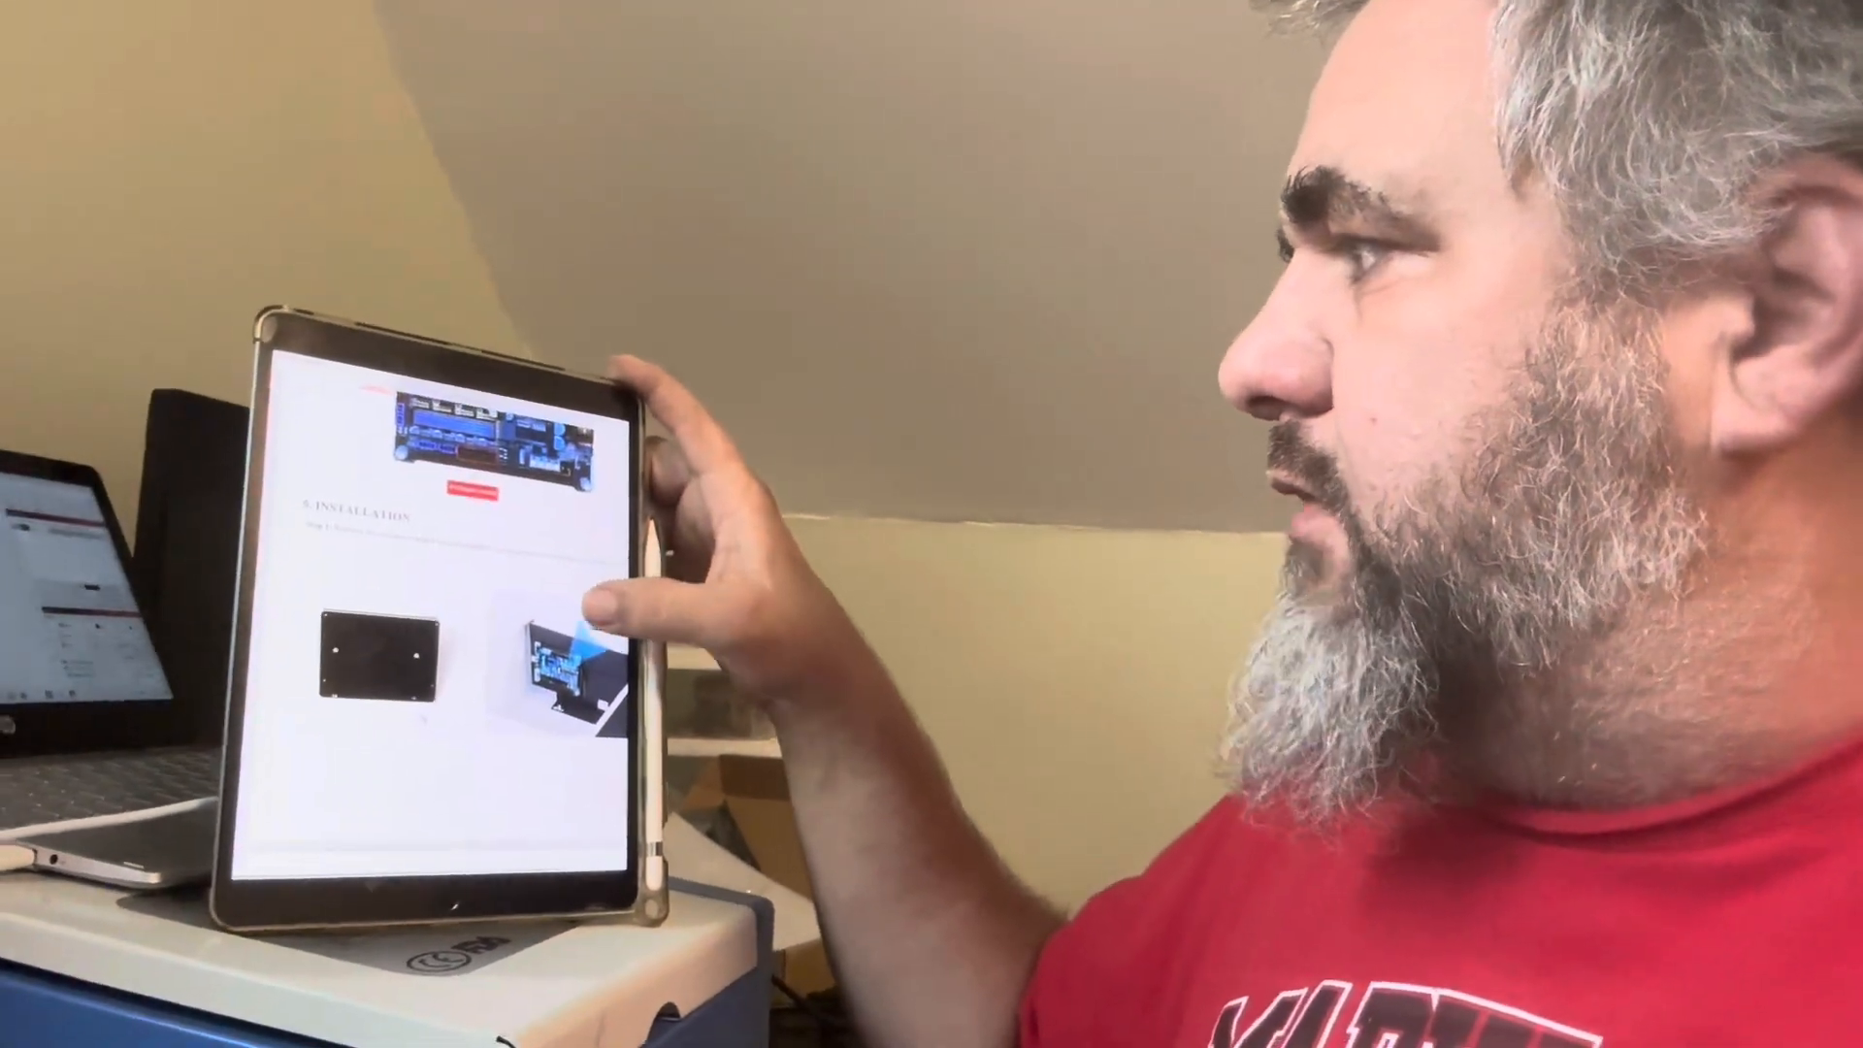